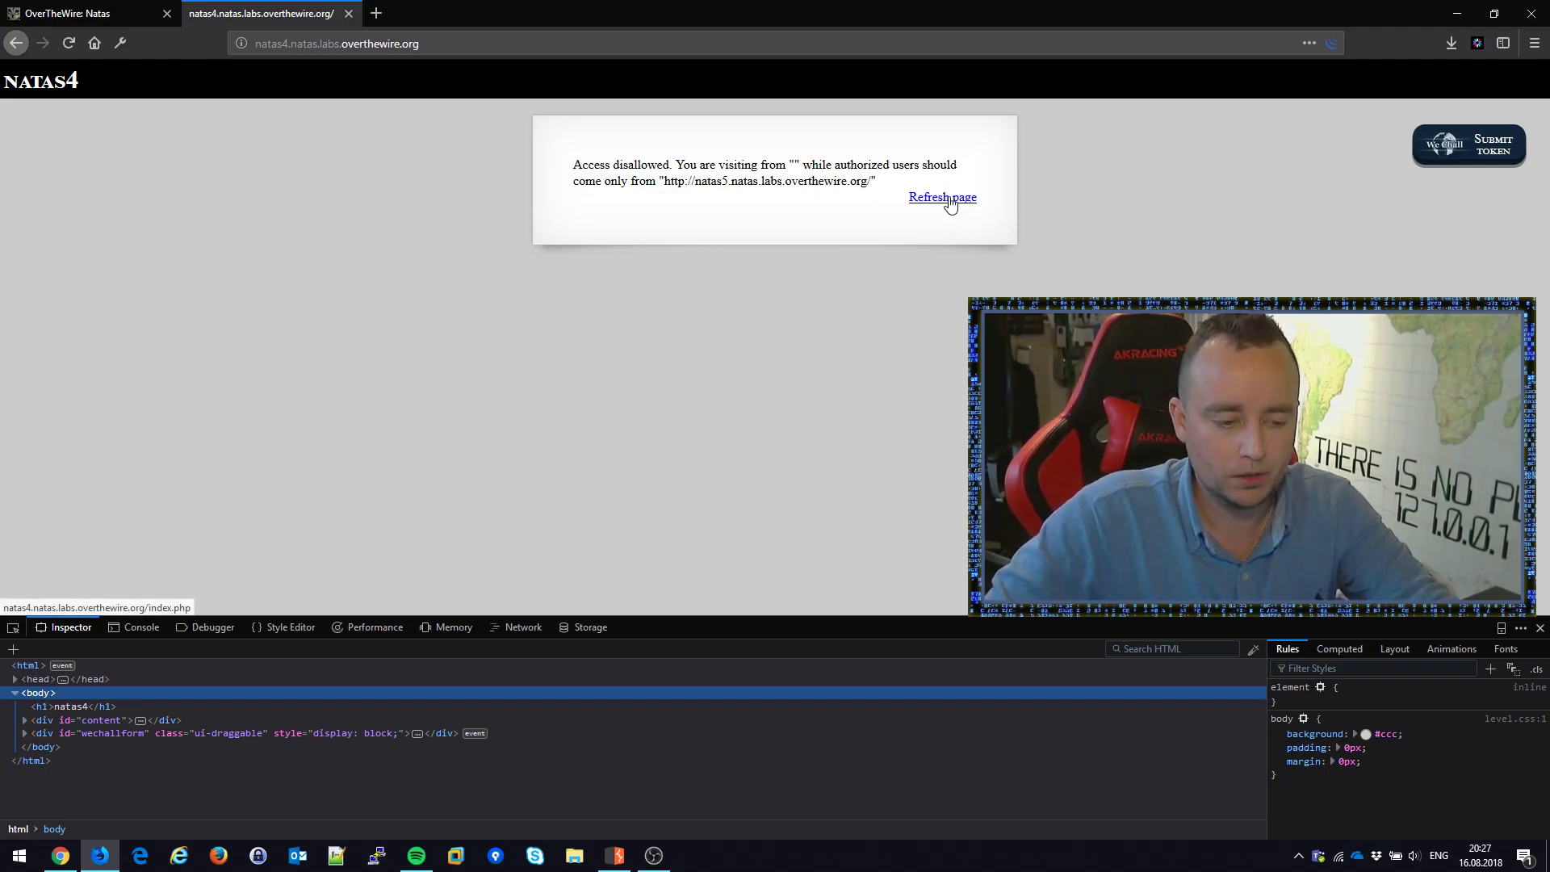
{"action": "mouse_move", "coordinate": [872, 272]}
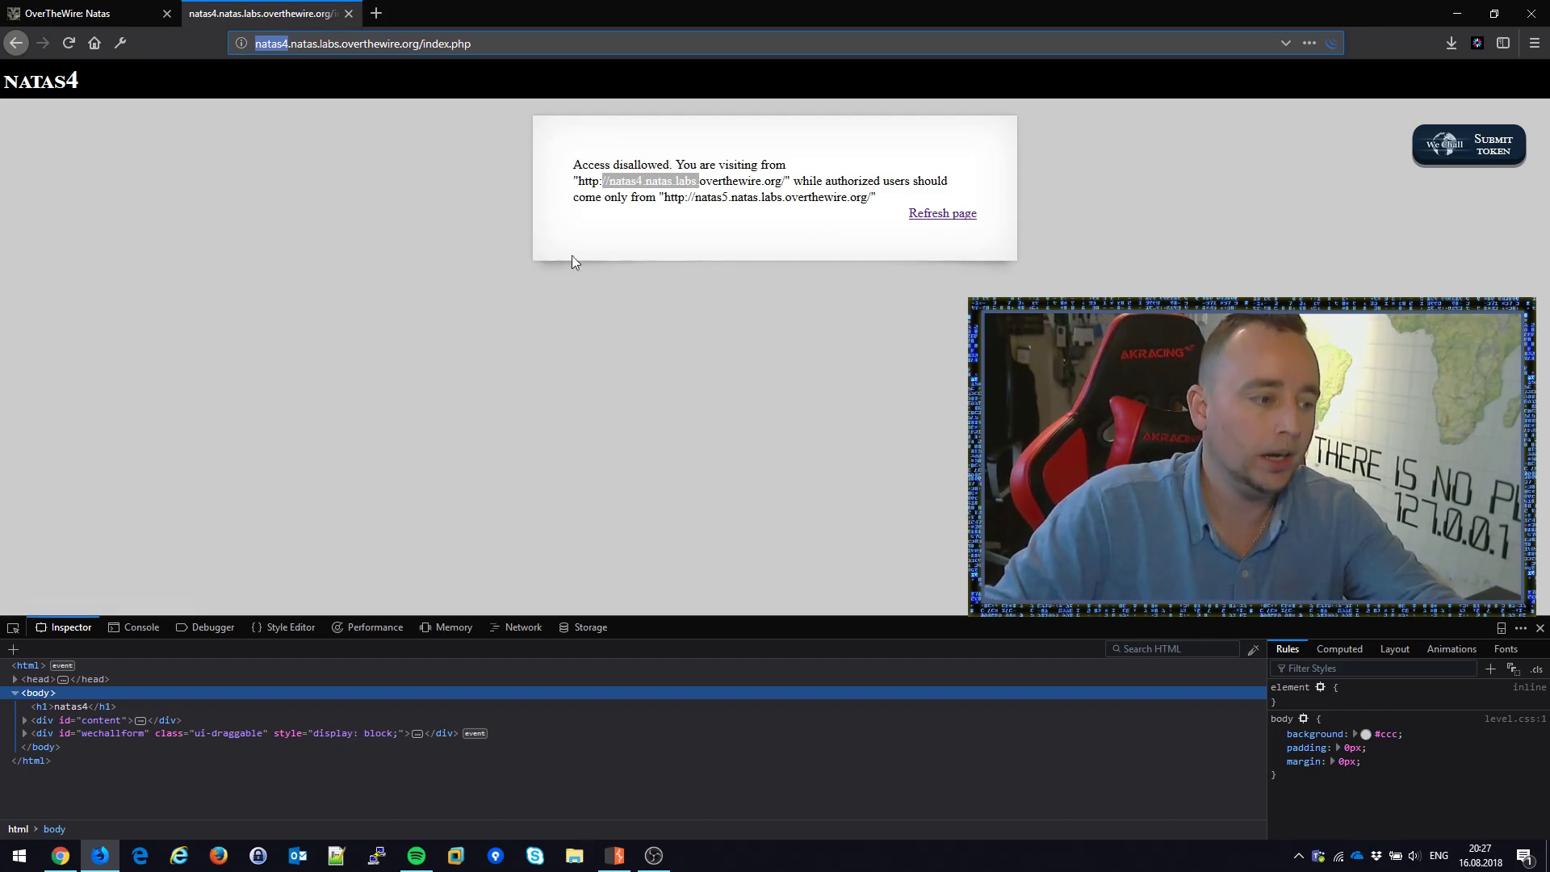
{"action": "mouse_move", "coordinate": [305, 274]}
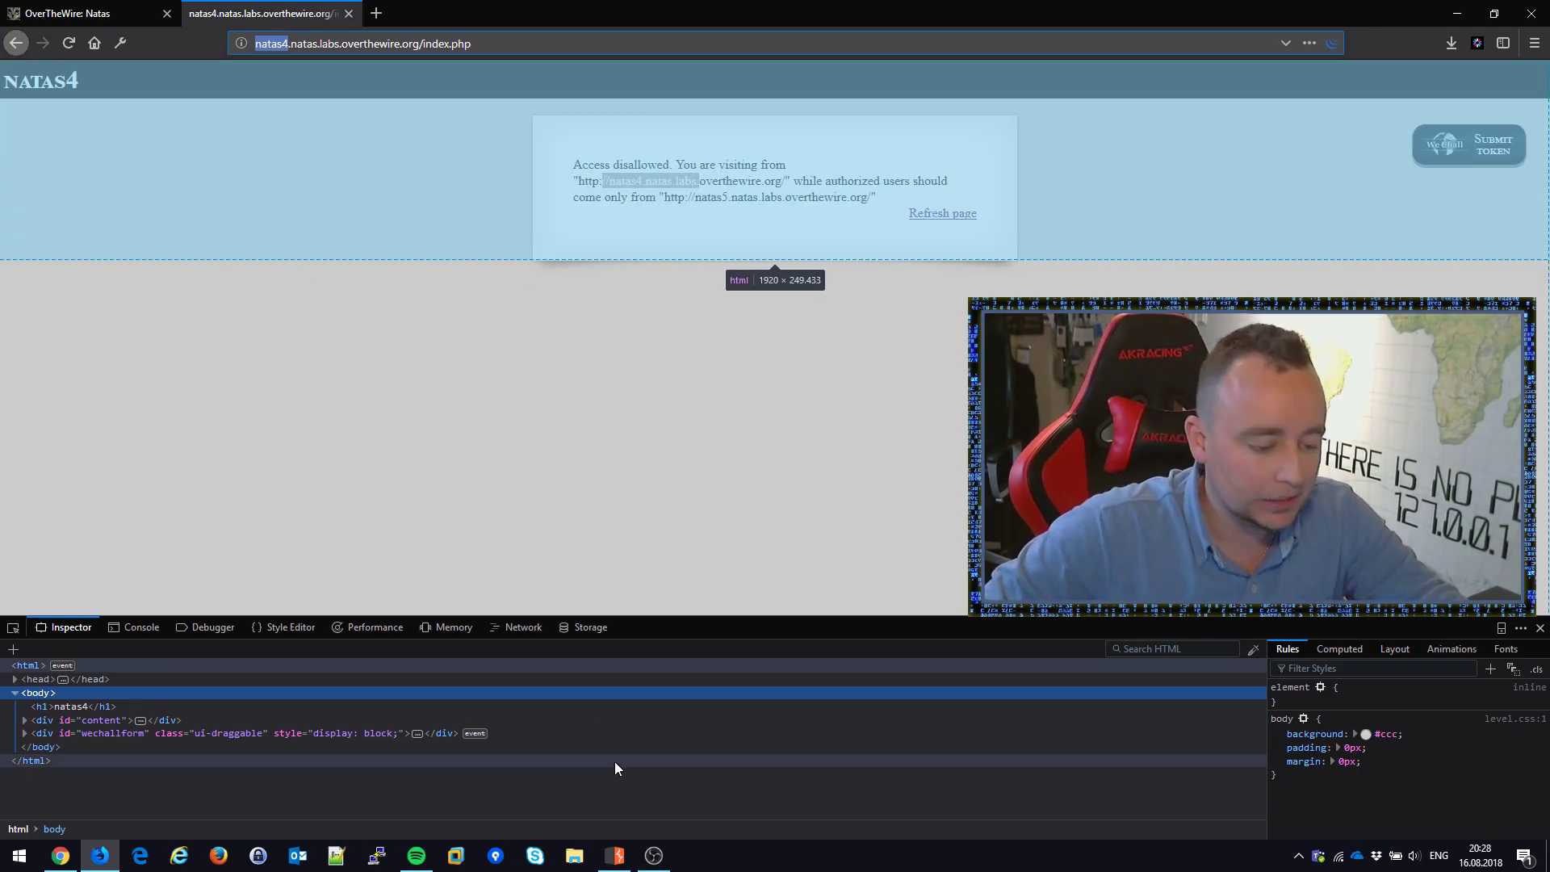
- Turn interception on and capture the Natas4 GET request with its natas4 Referer header selected
{"action": "left_click", "coordinate": [613, 855]}
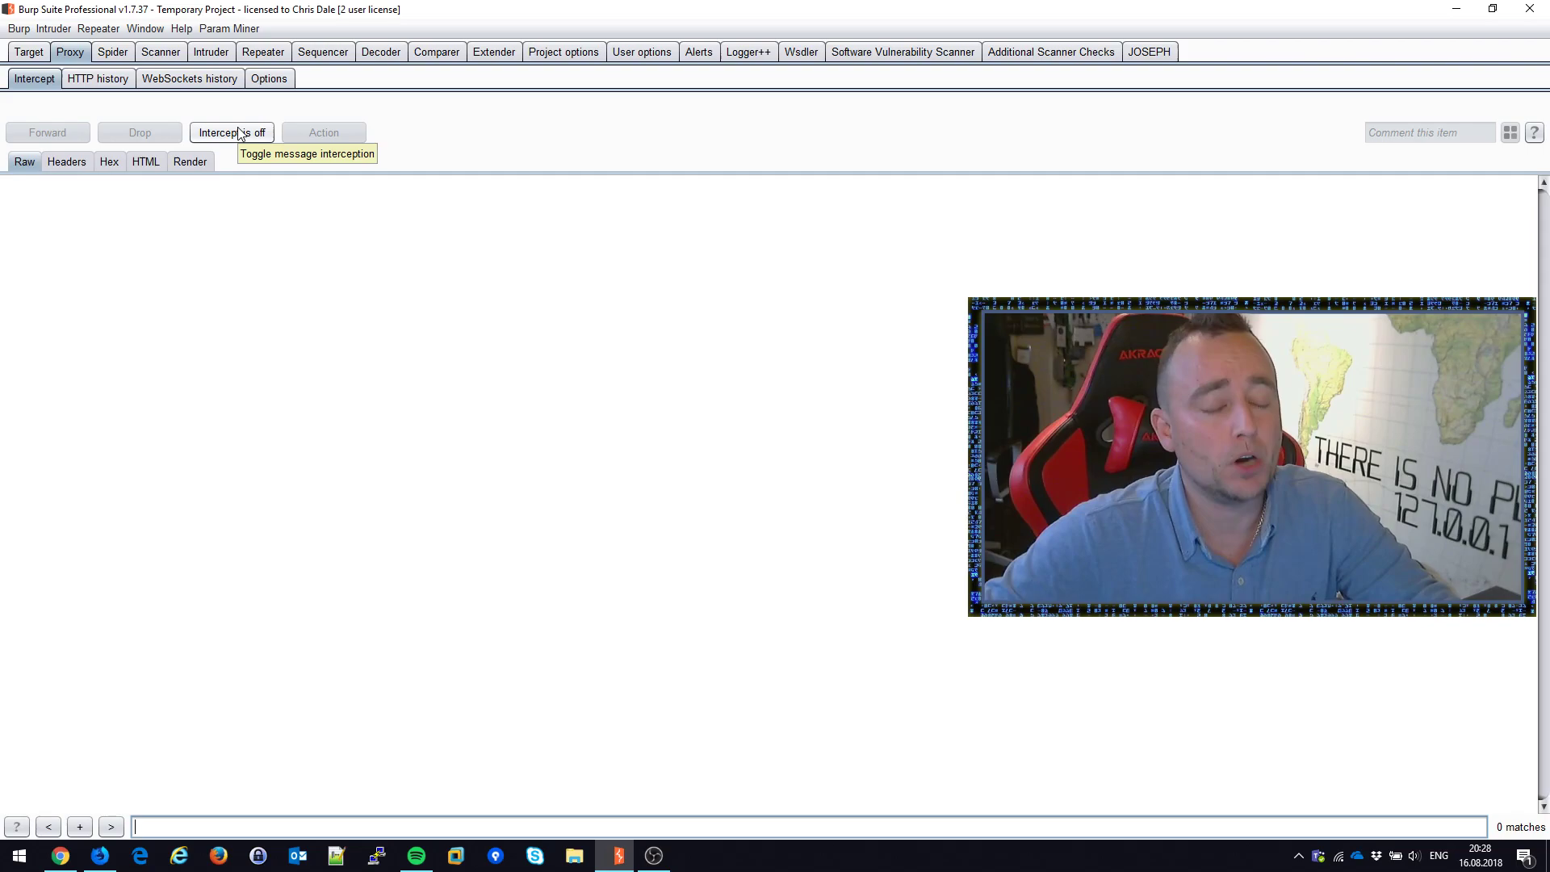
{"action": "left_click", "coordinate": [231, 131]}
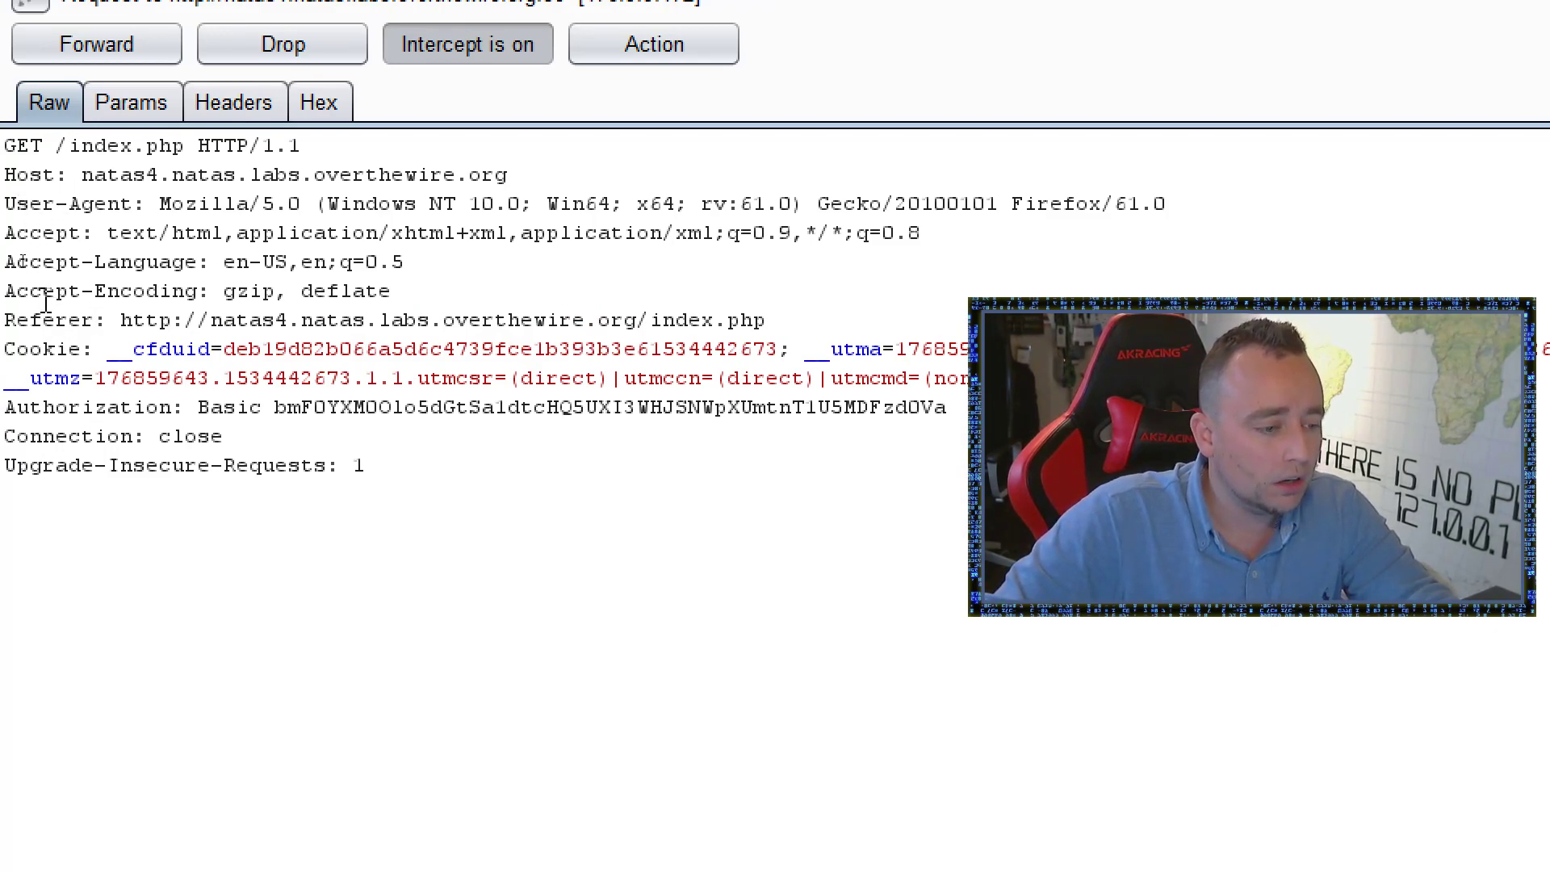
{"action": "double_click", "coordinate": [46, 319]}
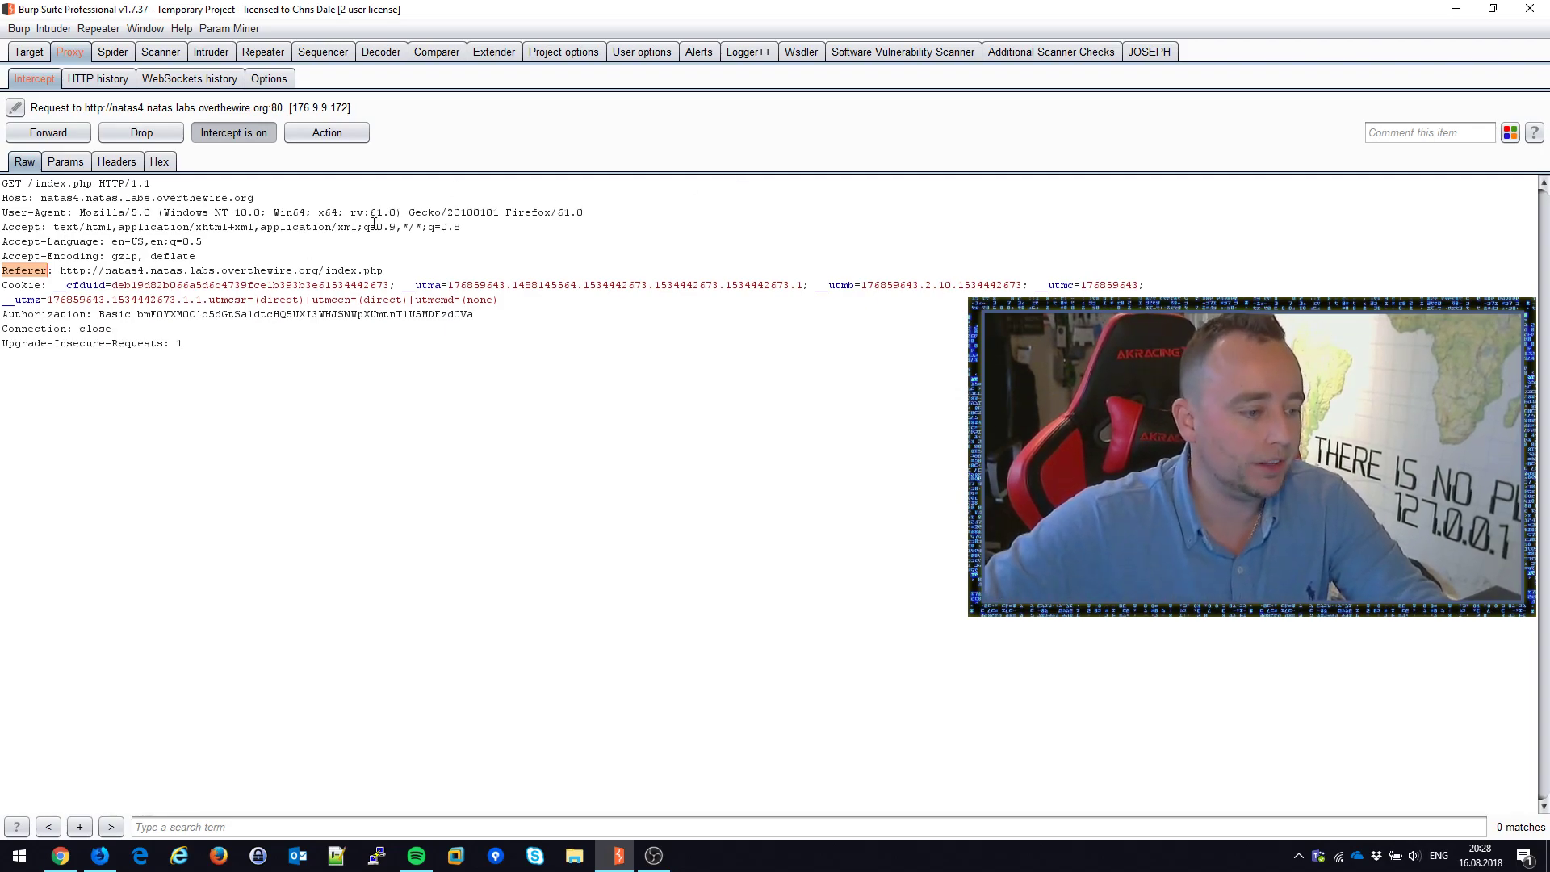
{"action": "key", "text": "alt+tab"}
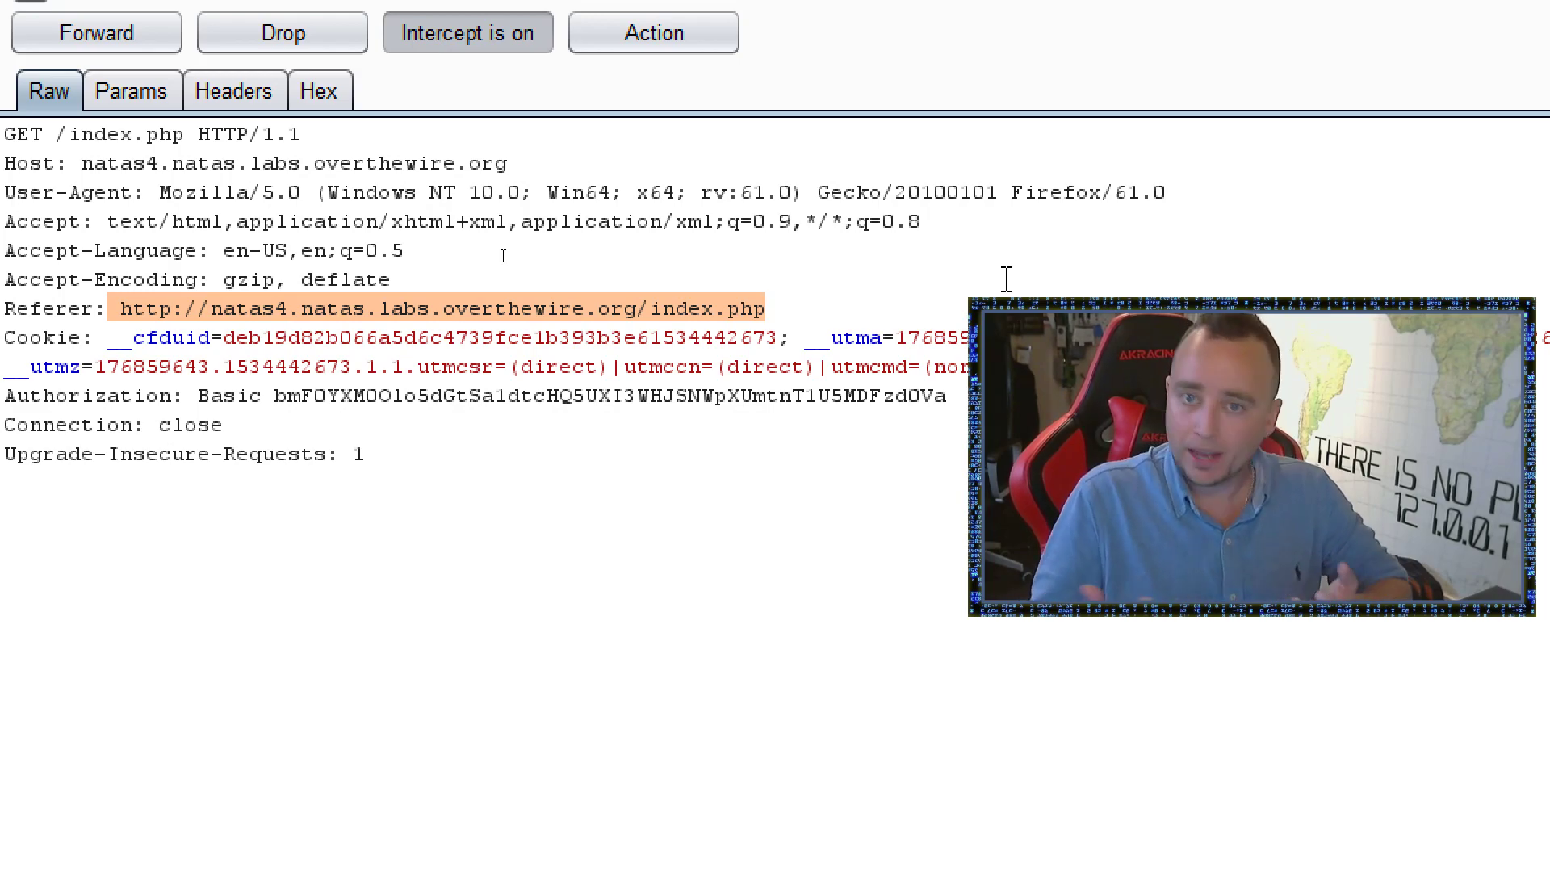
{"action": "type", "text": "FRE"}
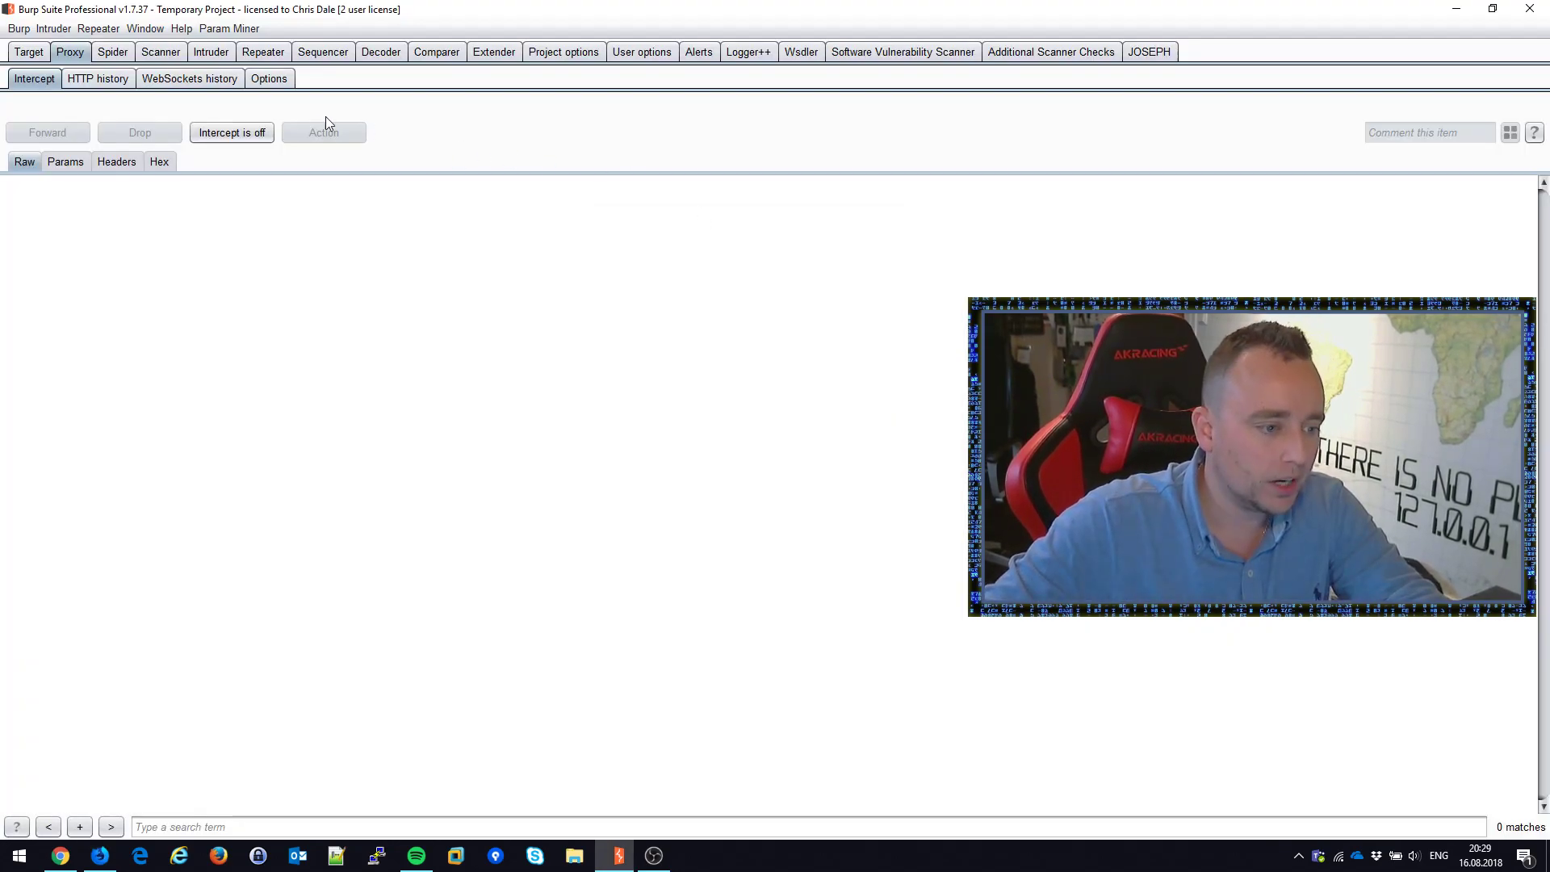
- Forward the request with the natas5 index.php Referer and select the required address in the denial message
{"action": "left_click", "coordinate": [230, 131]}
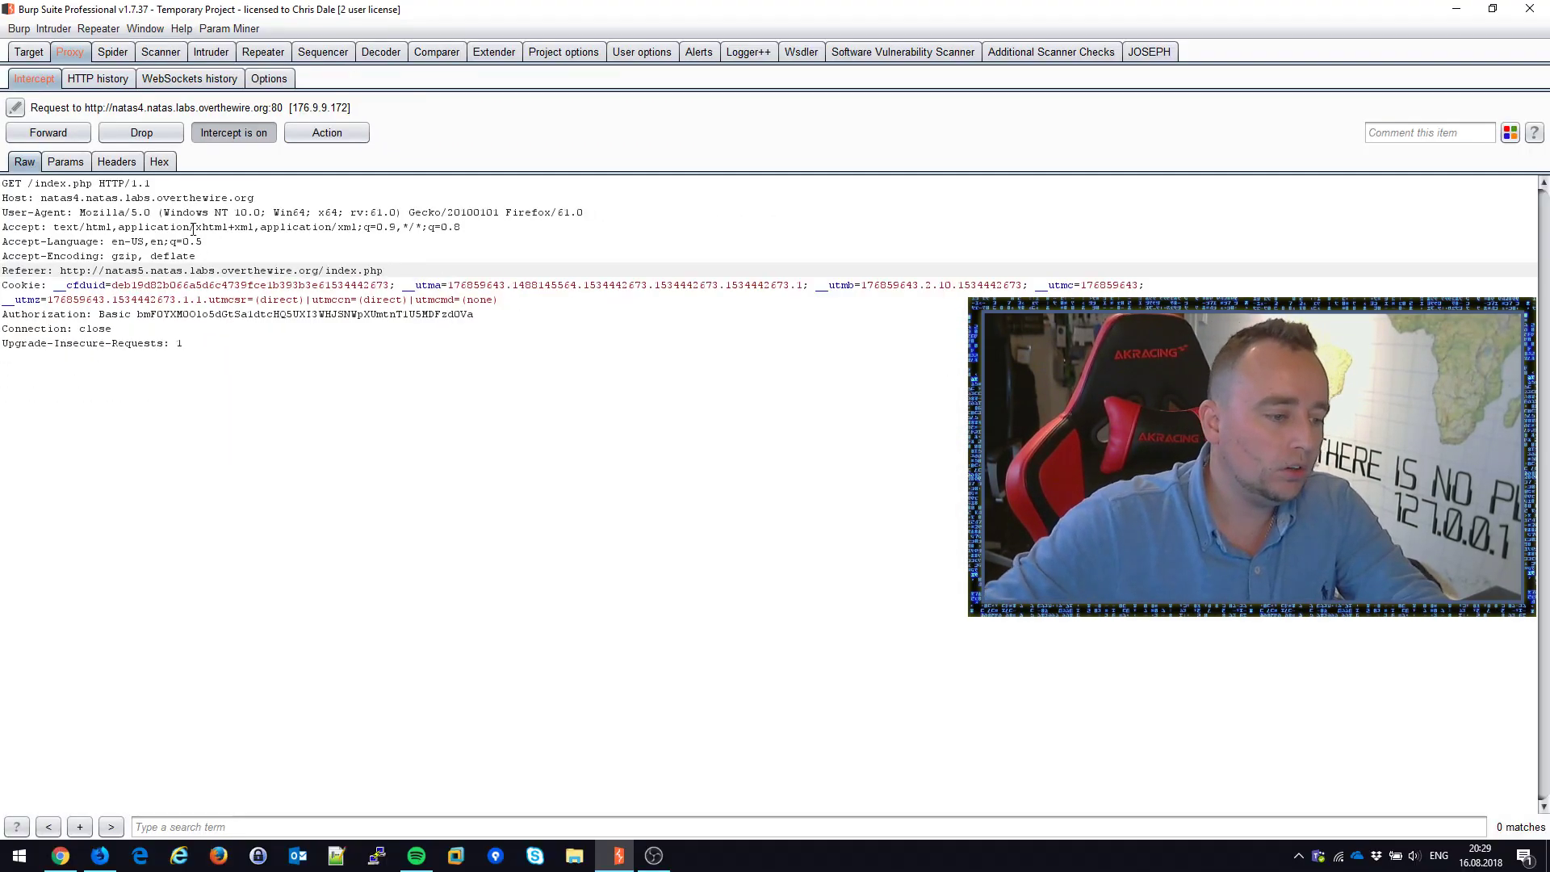
{"action": "left_click", "coordinate": [233, 130]}
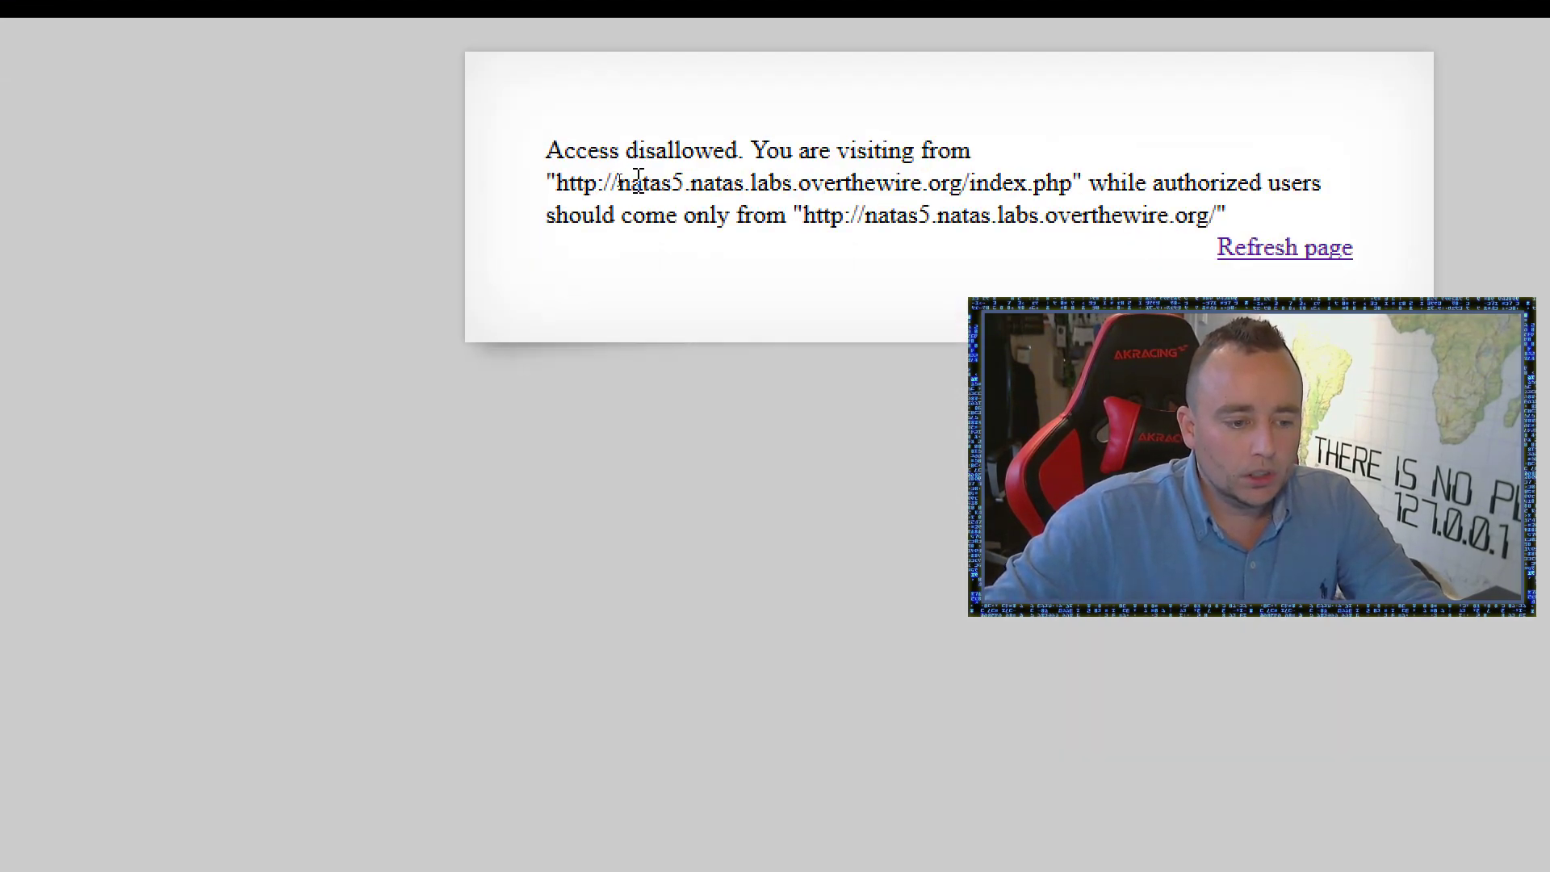
{"action": "double_click", "coordinate": [1055, 182]}
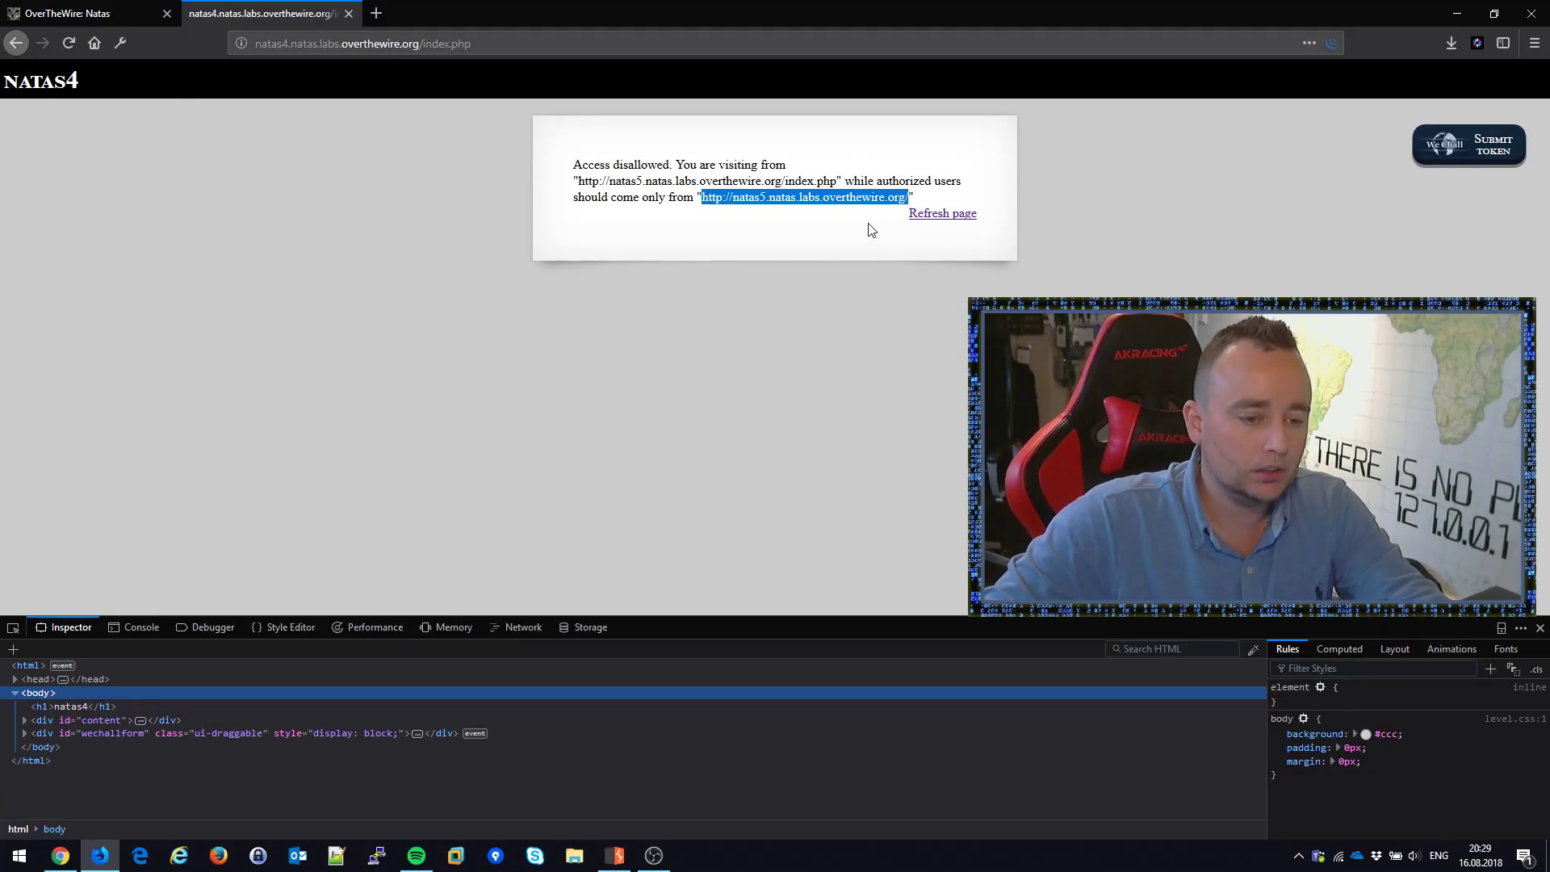
{"action": "left_click", "coordinate": [941, 213]}
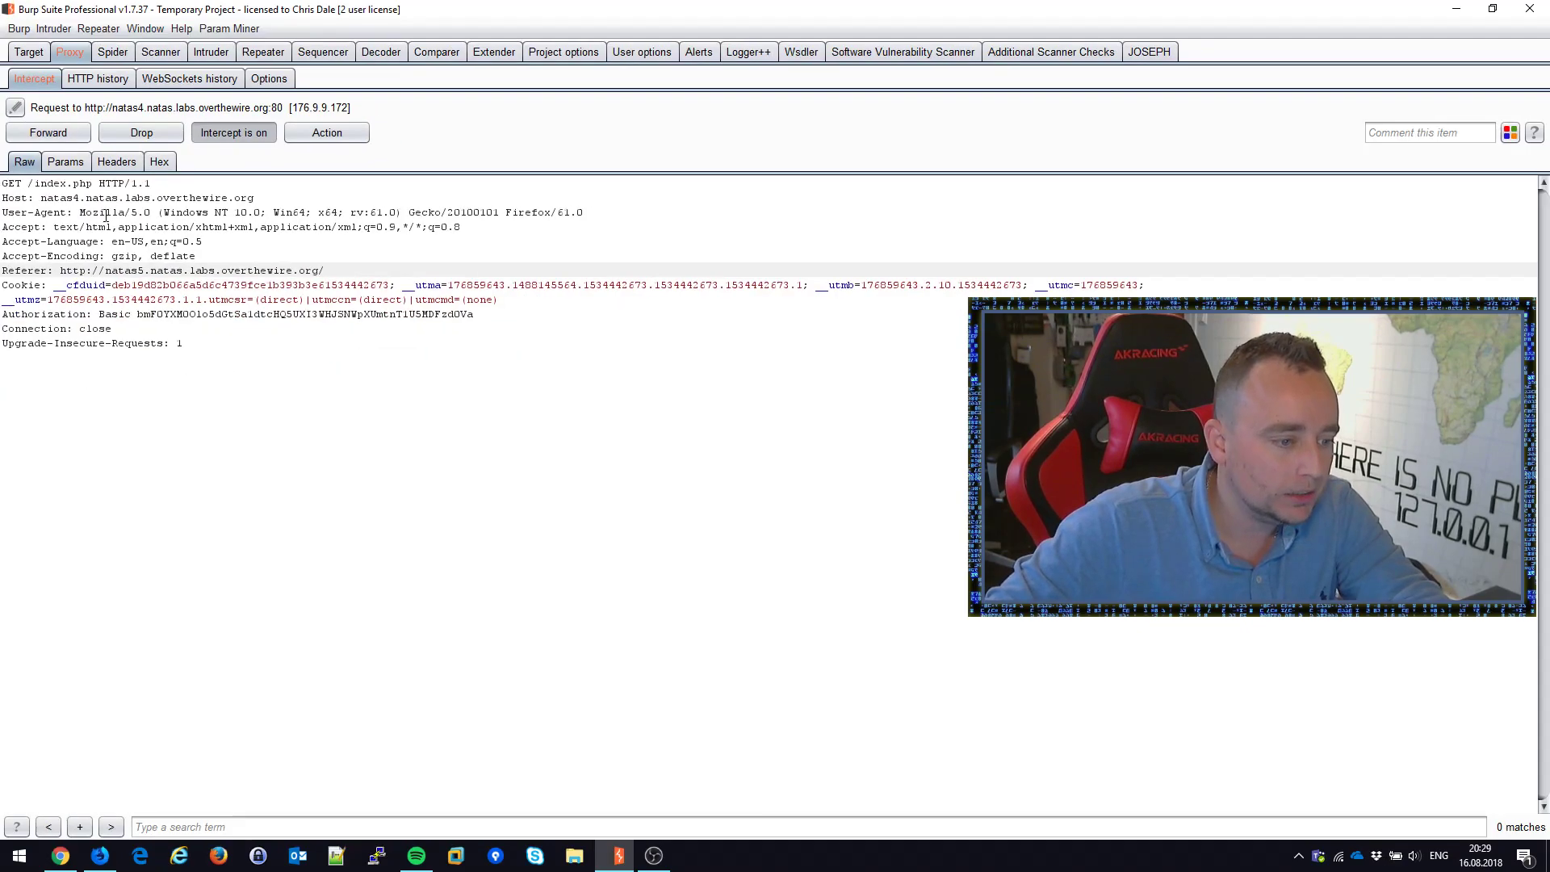
{"action": "left_click", "coordinate": [47, 132]}
{"action": "type", "text": "natas"}
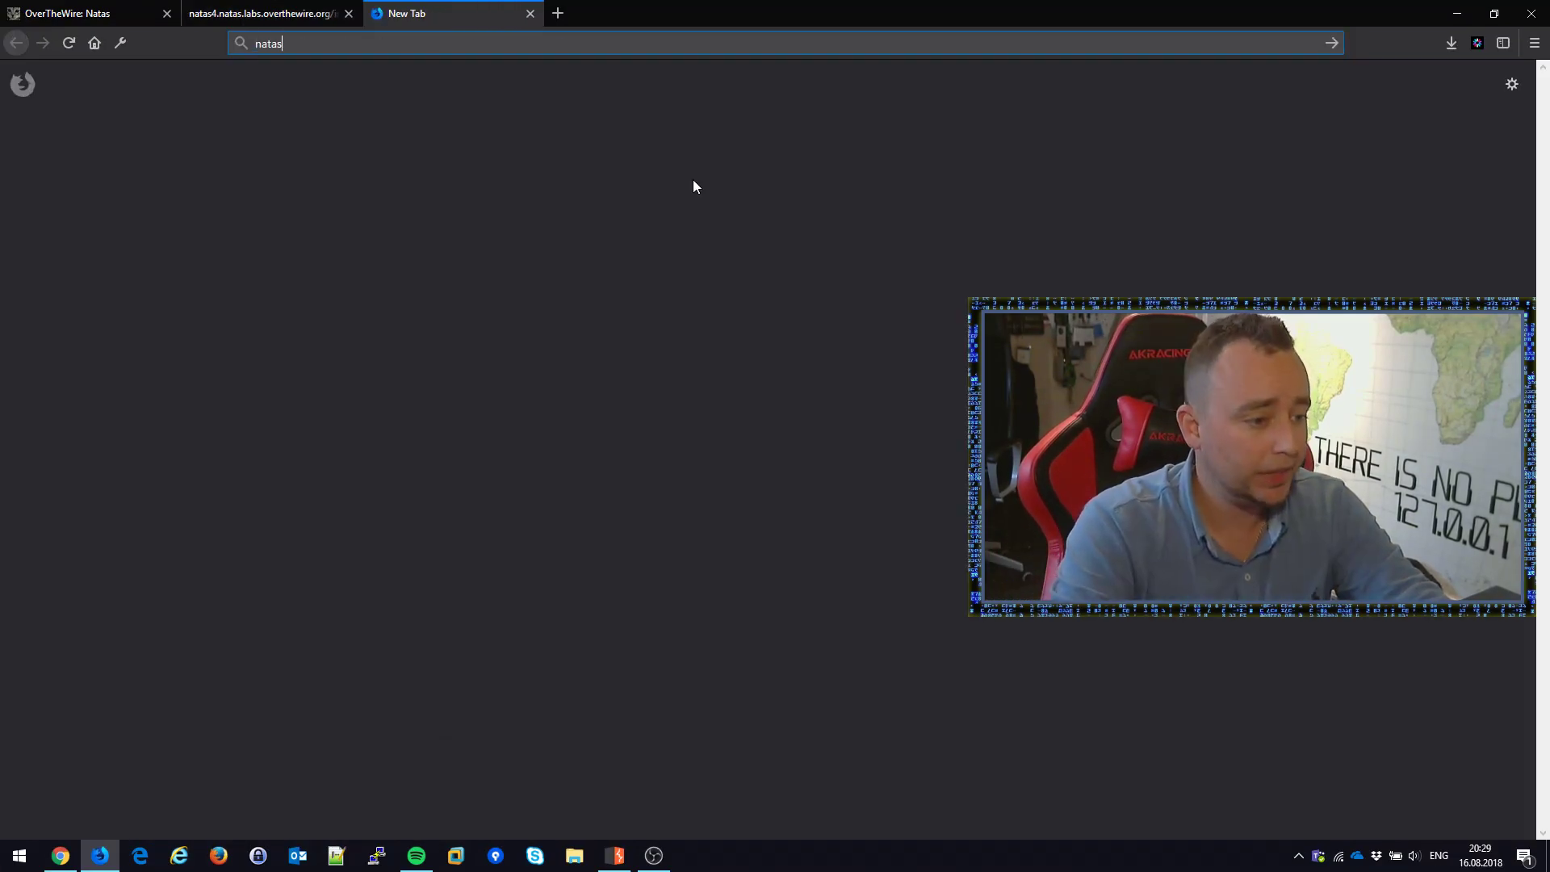
{"action": "left_click", "coordinate": [267, 13]}
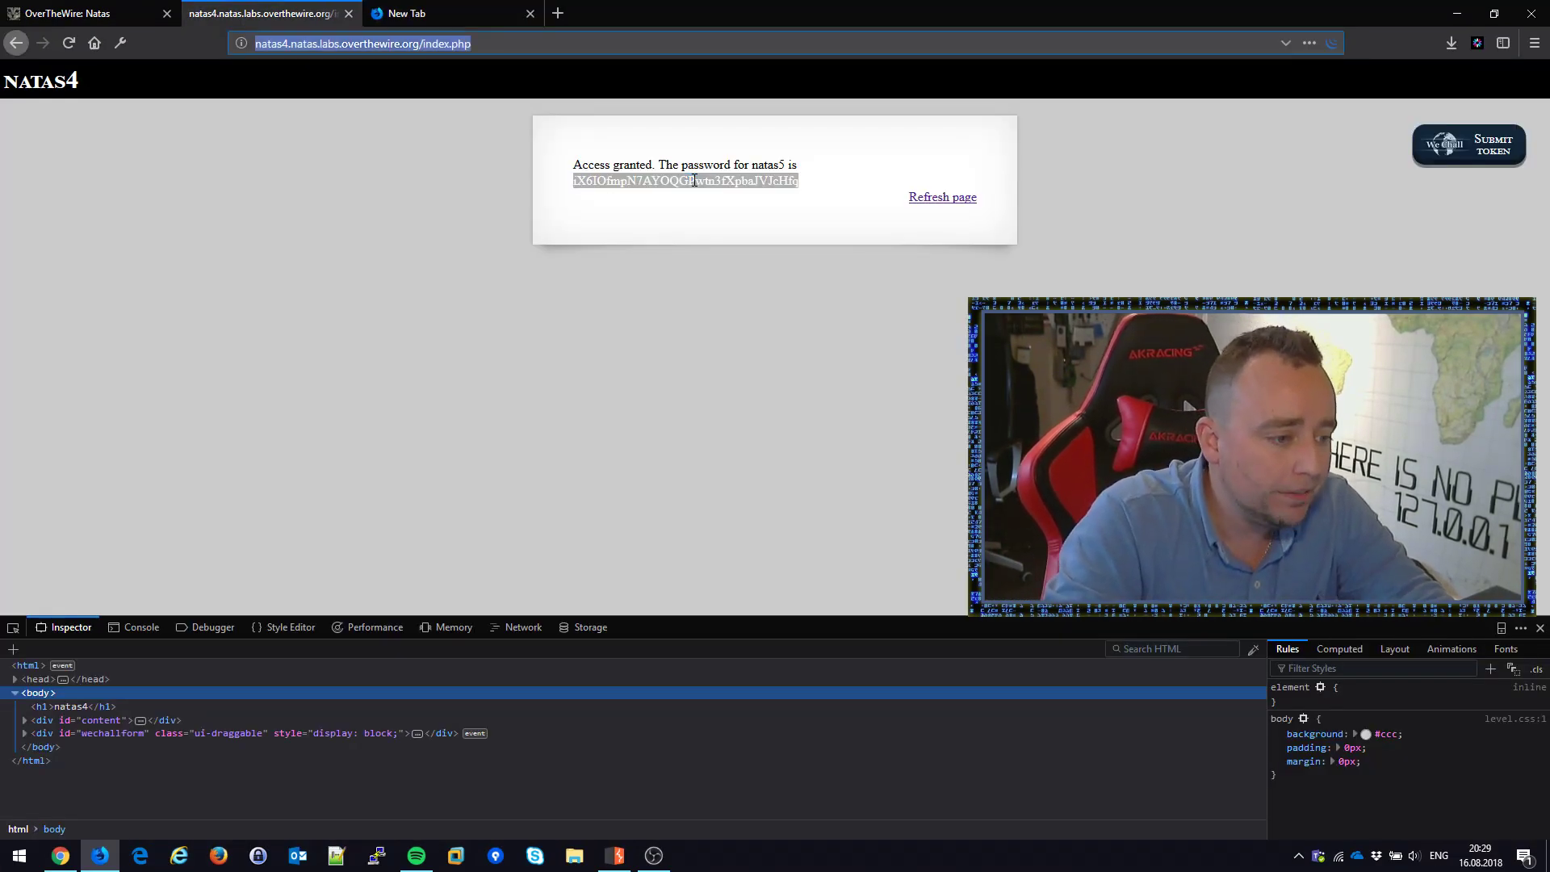